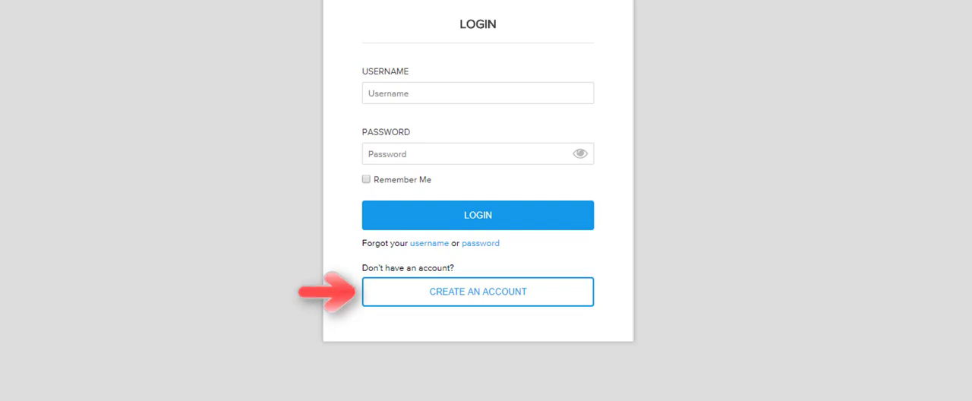
Fill in the registration form, answering the security question 'Herman and the He', and create the account.
left_click(477, 292)
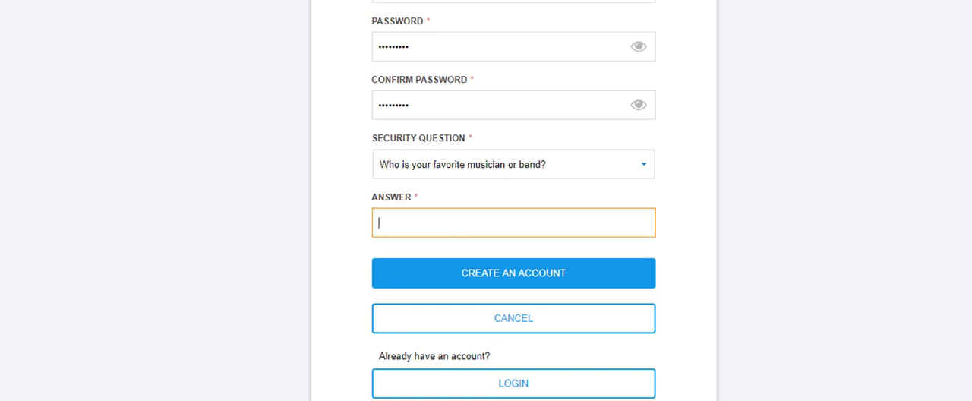
type("Herman and the He")
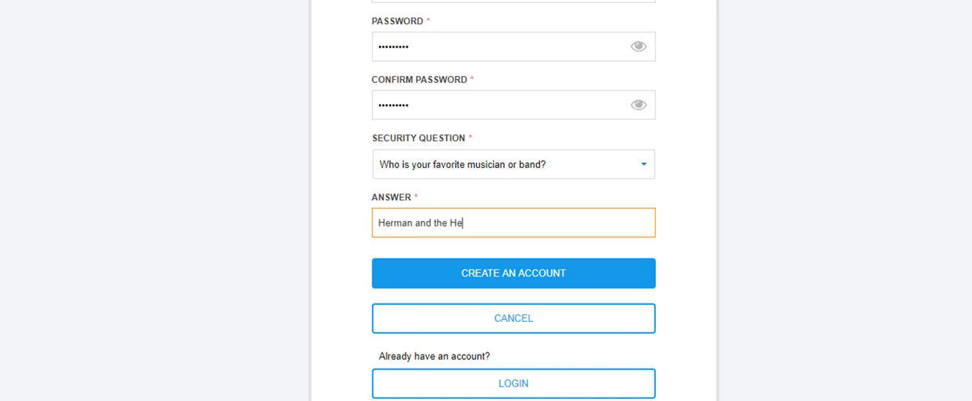
left_click(513, 274)
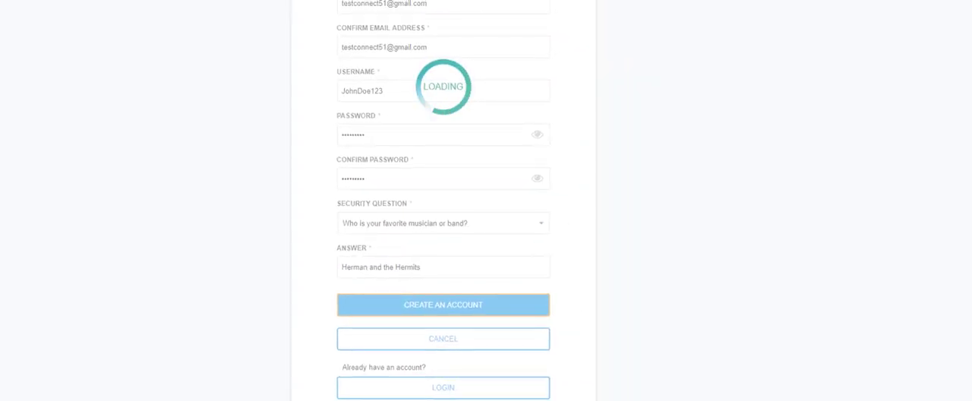
left_click(444, 304)
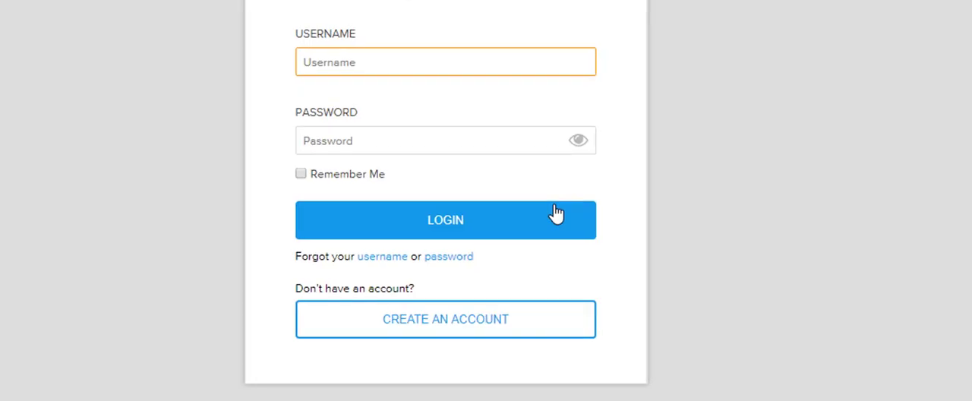
Sign in as JohnDoe1 with the new password to reach the Hello, John! dashboard.
type("JohnDoe123")
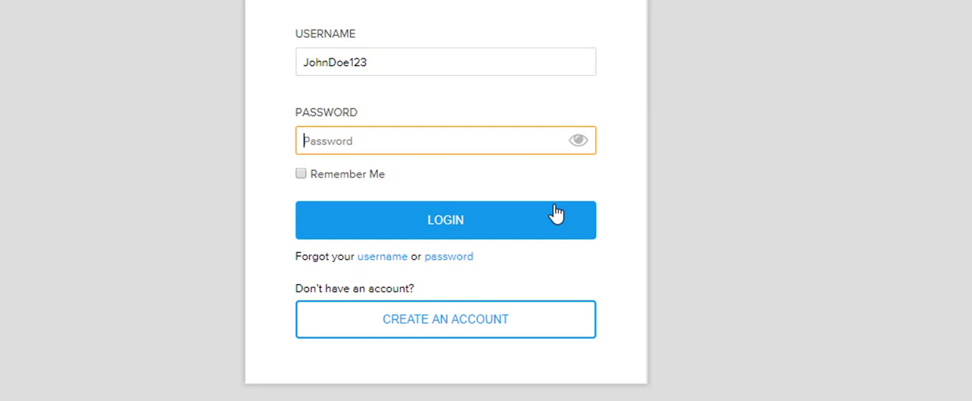
type("••")
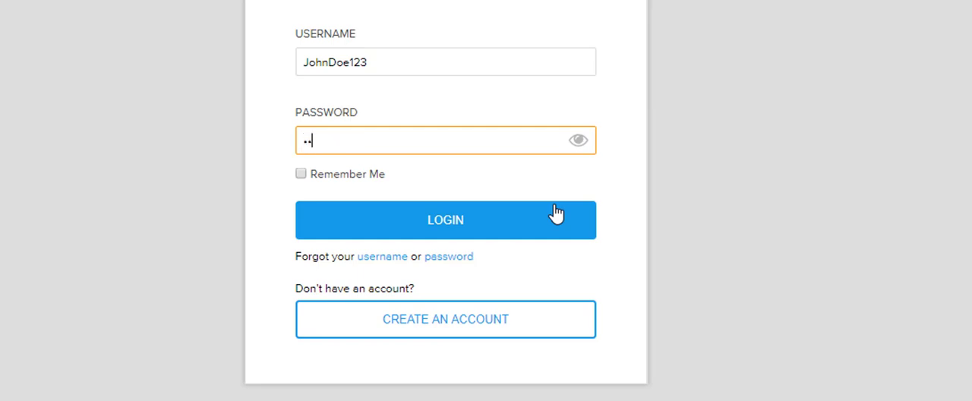
left_click(445, 219)
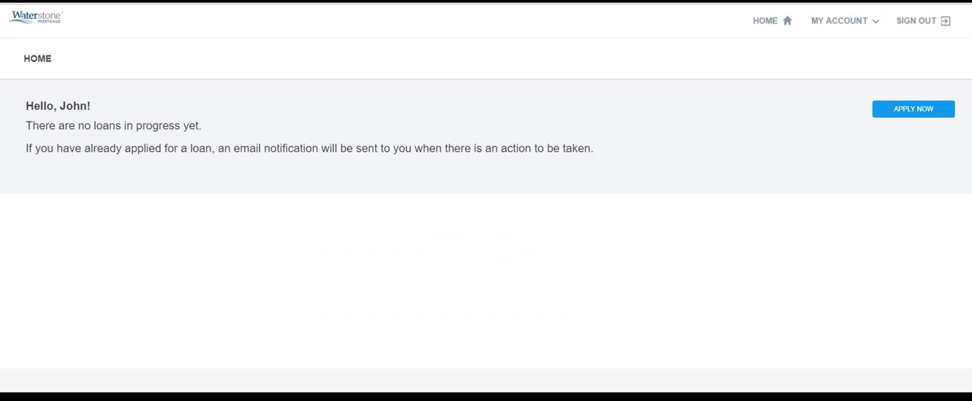